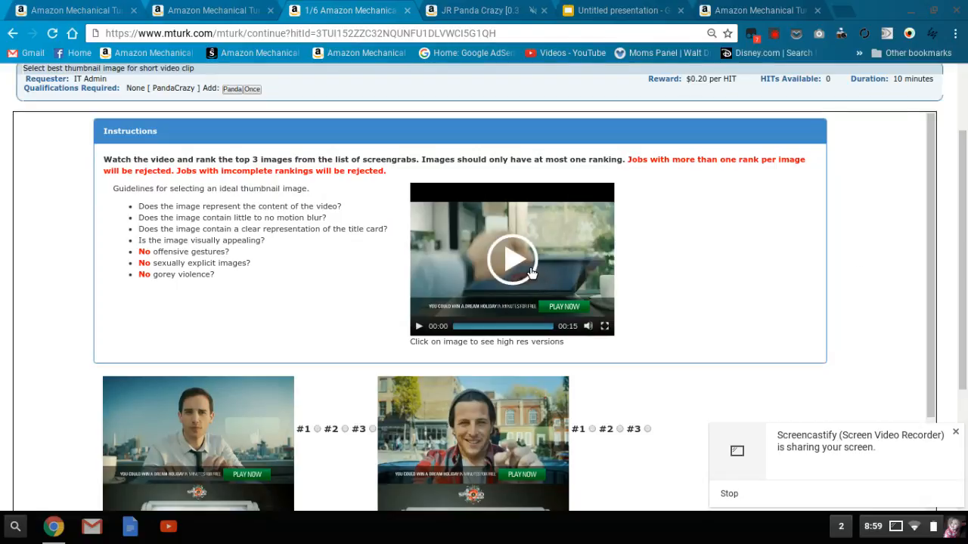
# - Start the sample video and let it run through to the closing holiday-prize card
pyautogui.click(511, 259)
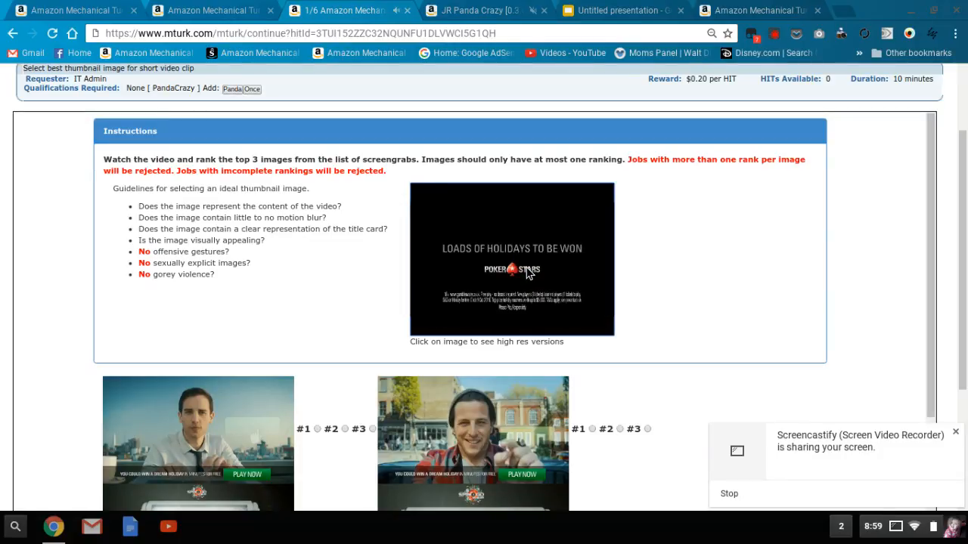
# - Reset the sample video player so it sits at its opening frame again
pyautogui.click(511, 259)
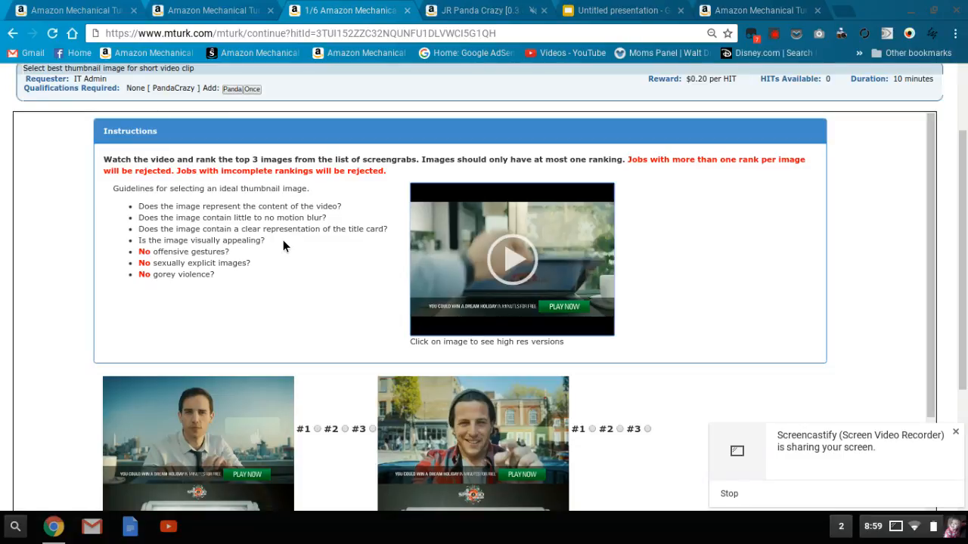
pyautogui.moveTo(280, 257)
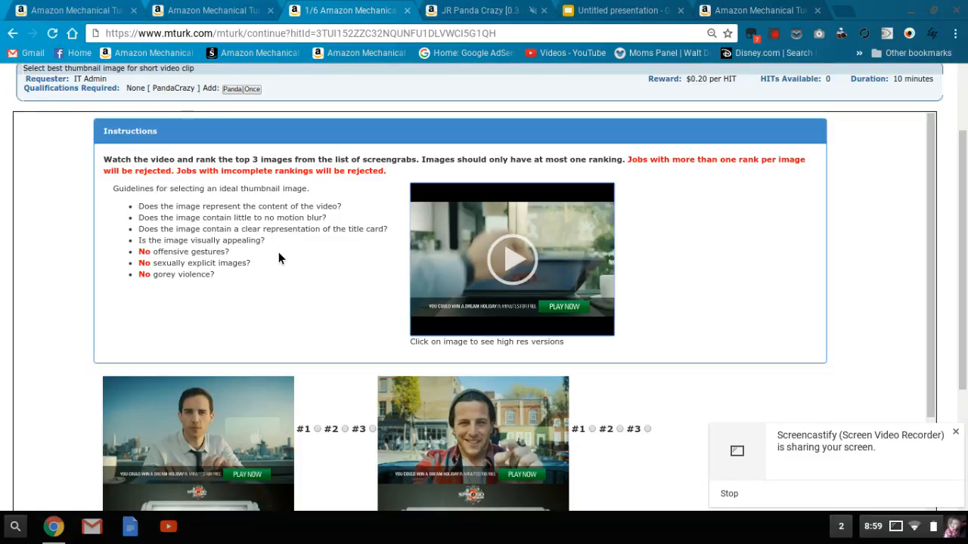
# - Scroll the HIT page down past the instructions until the screengrab grid is visible
pyautogui.scroll(-3)
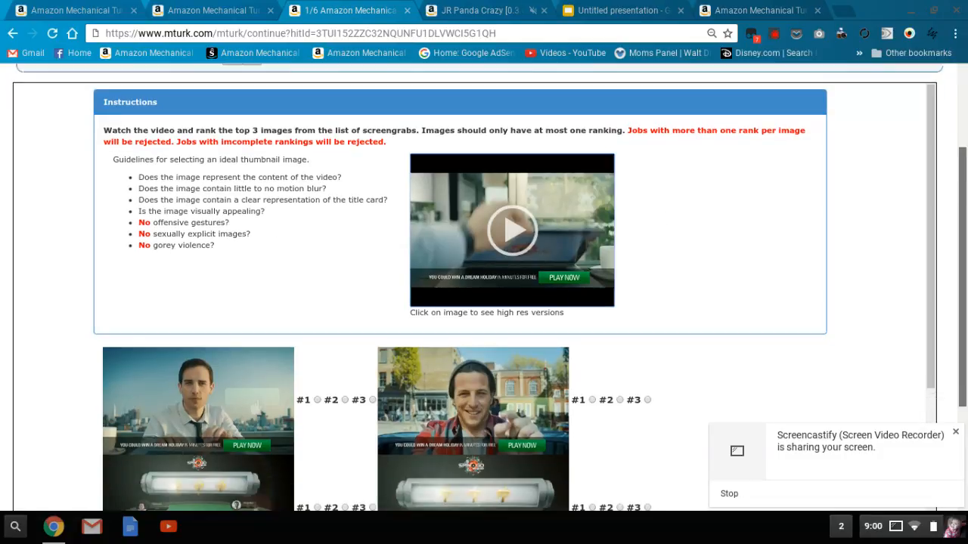
pyautogui.scroll(-3)
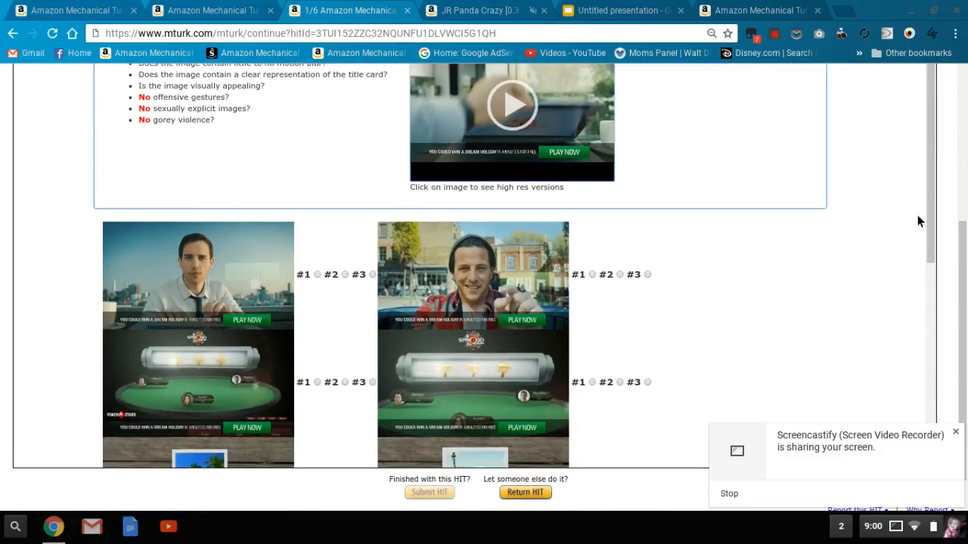
pyautogui.scroll(-3)
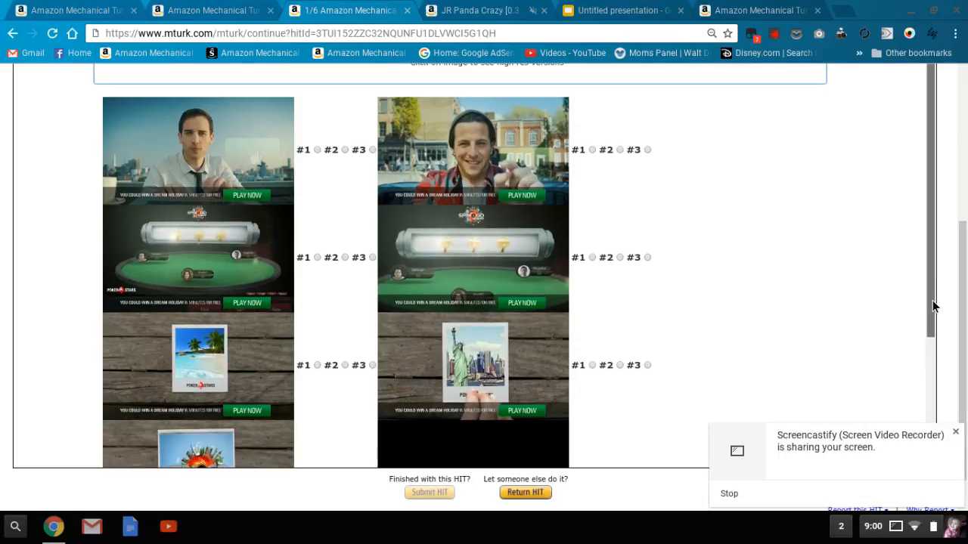
# - Scroll through the screengrab grid around the beach and Statue of Liberty thumbnails
pyautogui.scroll(-3)
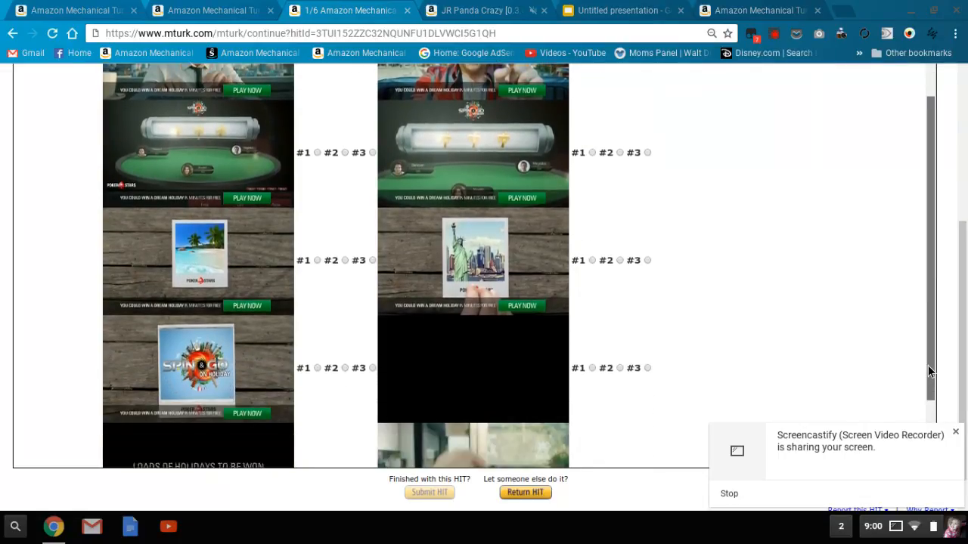
pyautogui.scroll(-3)
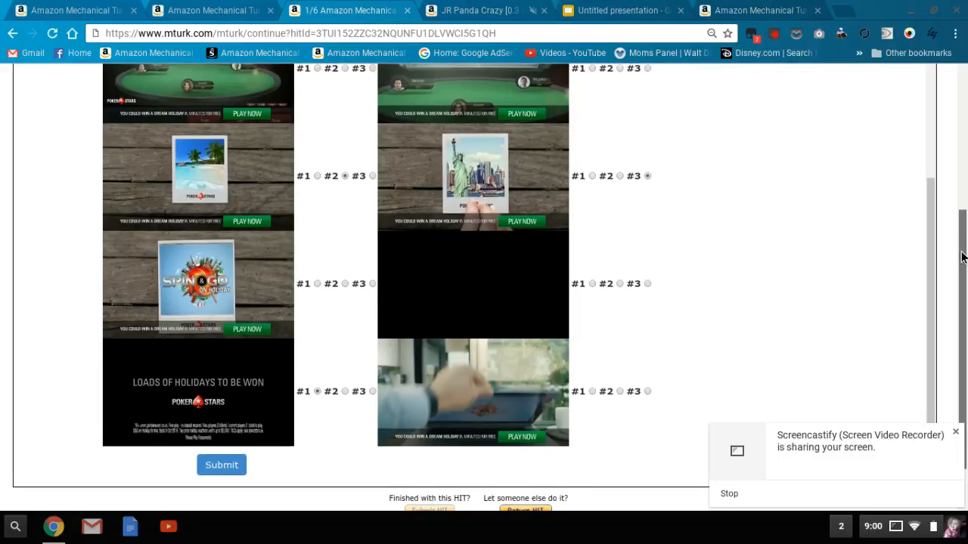
pyautogui.scroll(3)
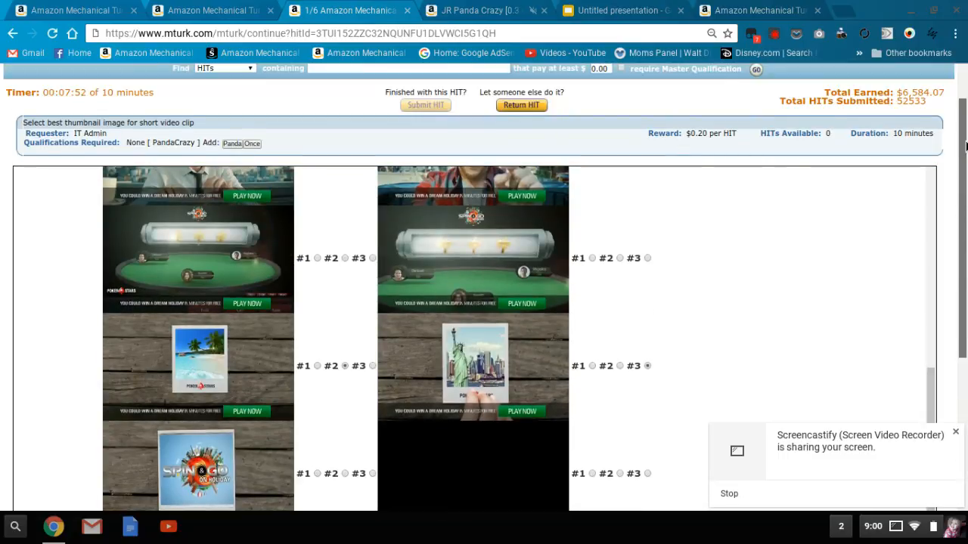
pyautogui.scroll(-3)
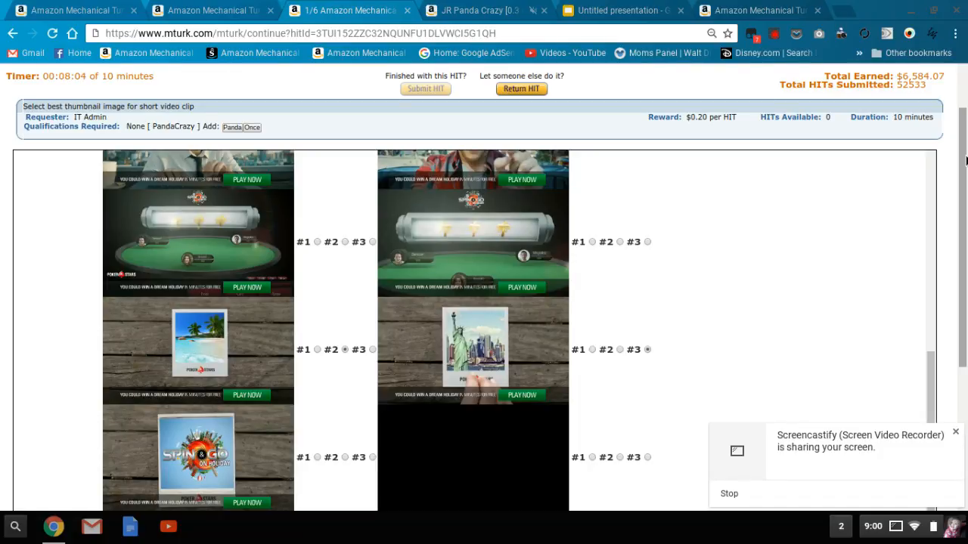
pyautogui.moveTo(708, 185)
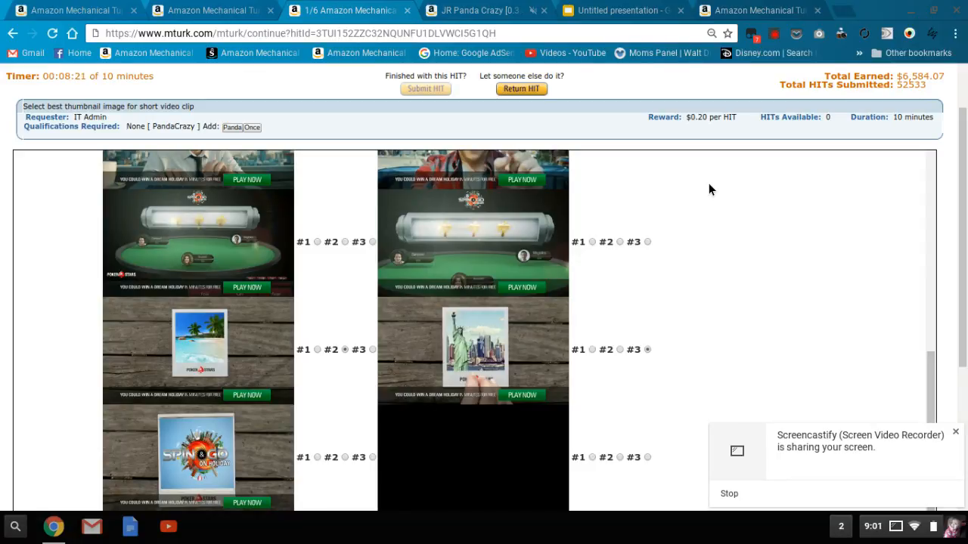
pyautogui.moveTo(723, 215)
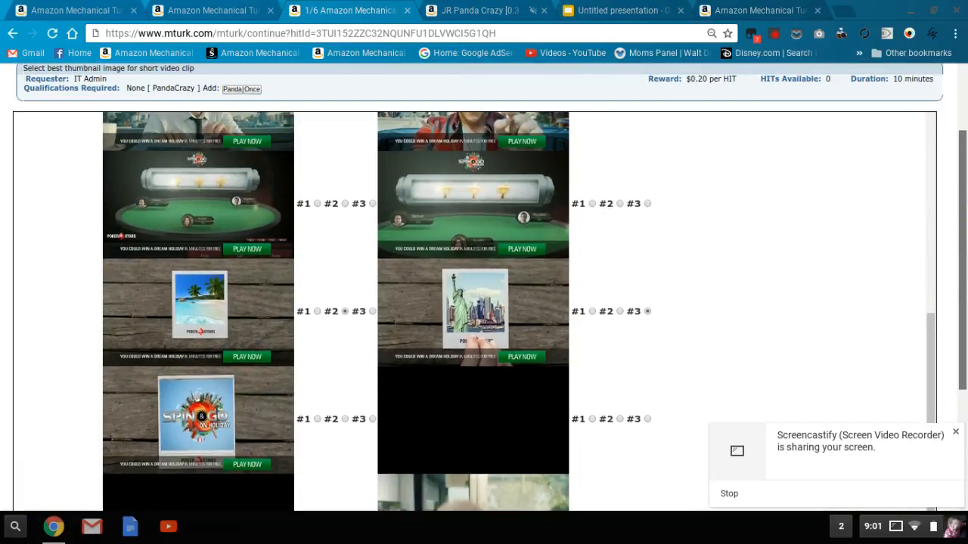
pyautogui.scroll(3)
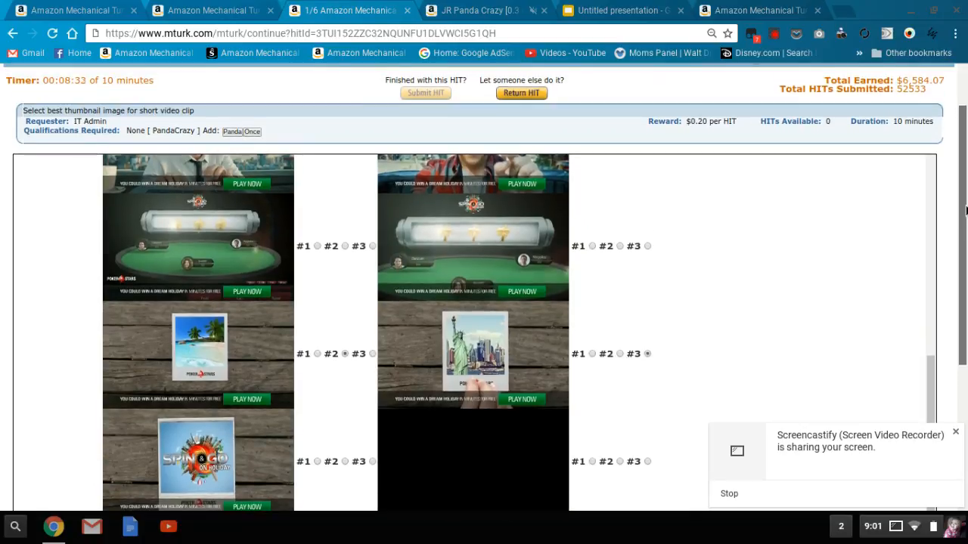
pyautogui.scroll(3)
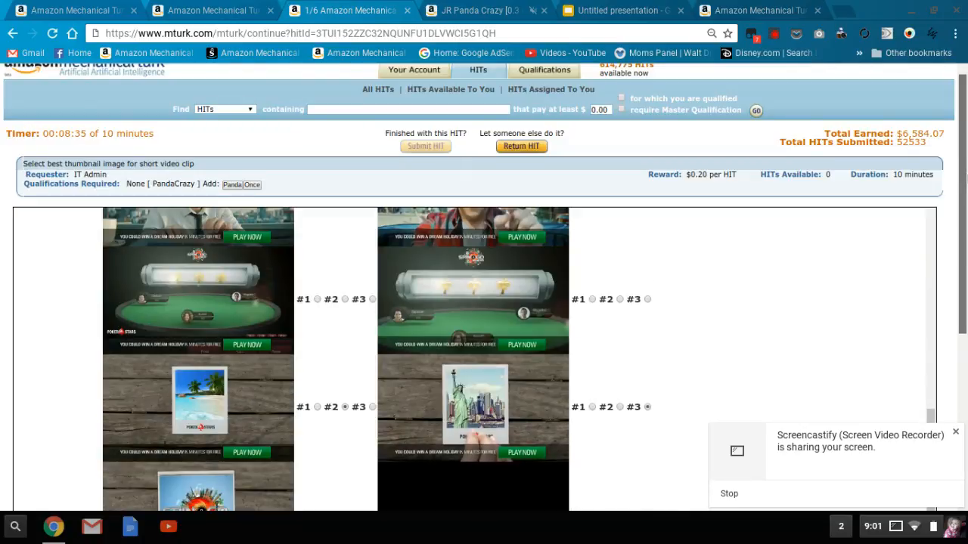